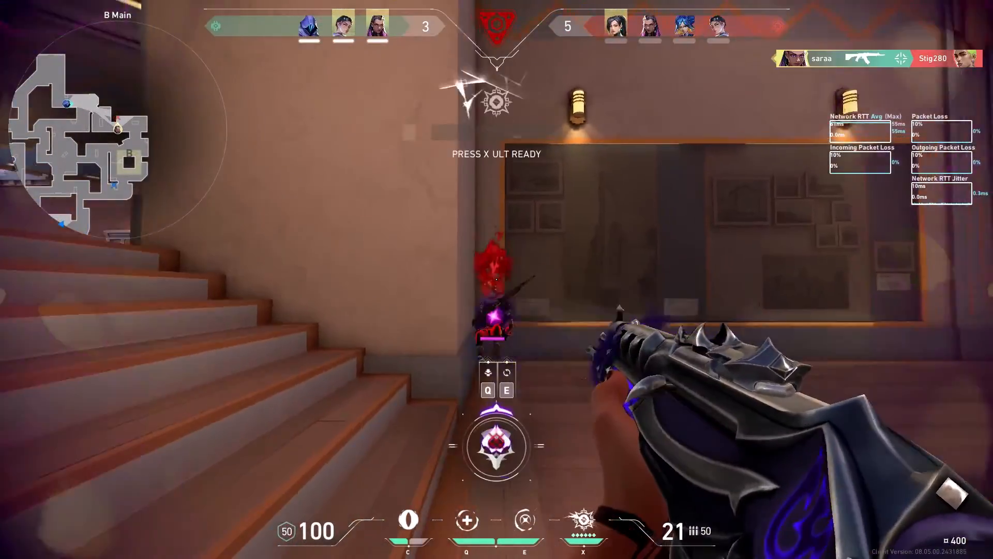
- Keep playing until VALORANT drops into the VAN 1067 connection error
key(x)
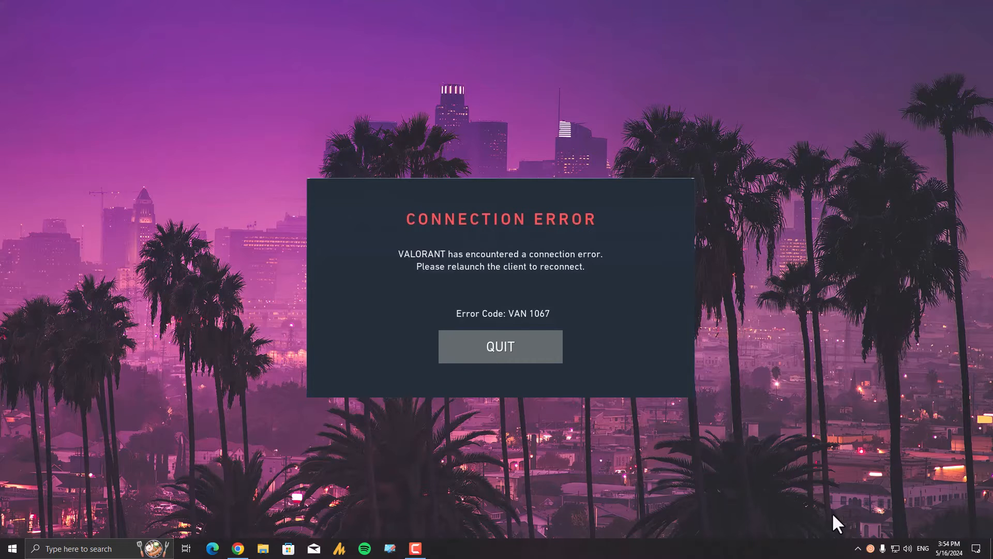
- Quit VALORANT from the VAN 1067 Connection Error dialog, returning to the desktop
click(500, 347)
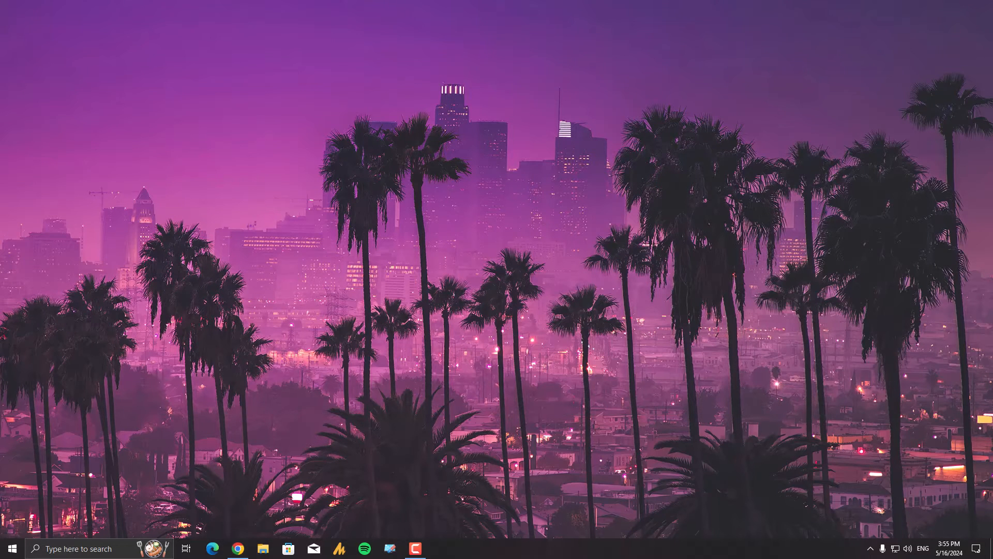
- Visit doyourdata.com/data-erase-software/ in Chrome, then bring up the Start menu
click(237, 549)
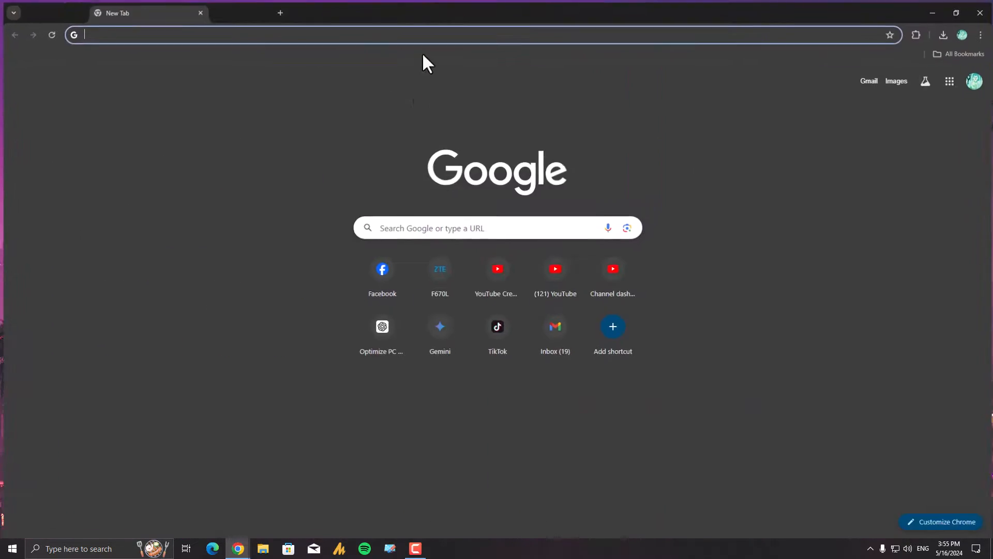
text(doyourdata.com/data-erase-software/)
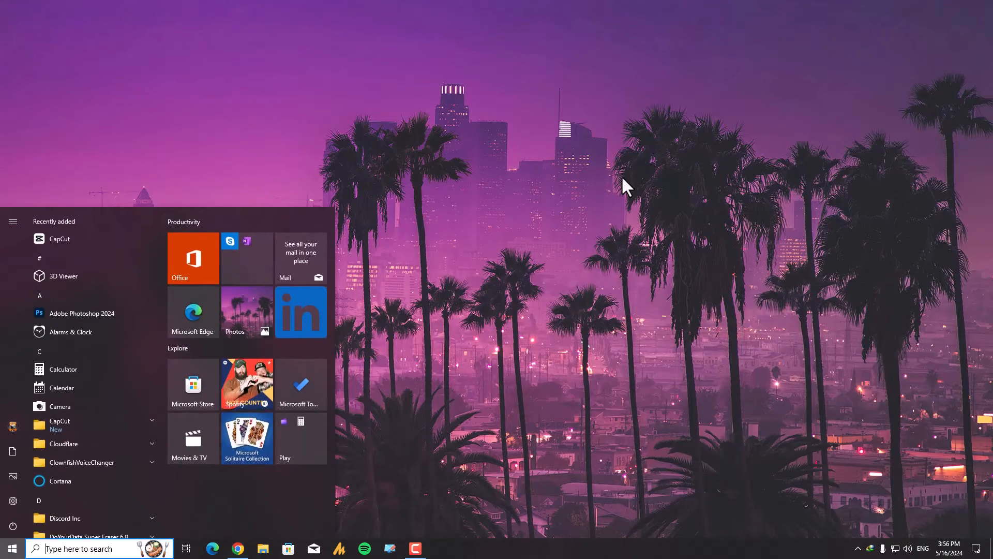
- Launch DoYourData Super Eraser and reach its Uninstaller list of installed programs
click(11, 549)
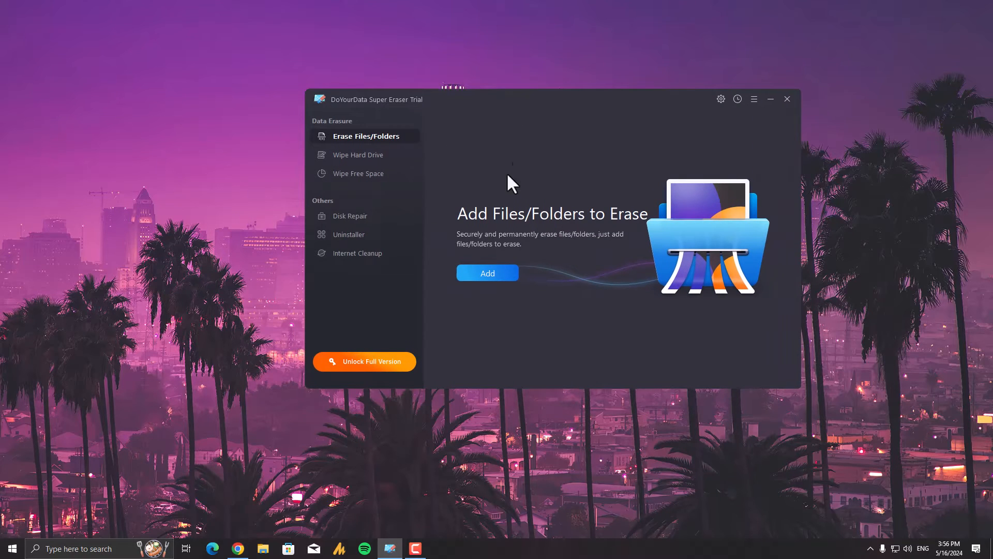
mouse_move(395, 190)
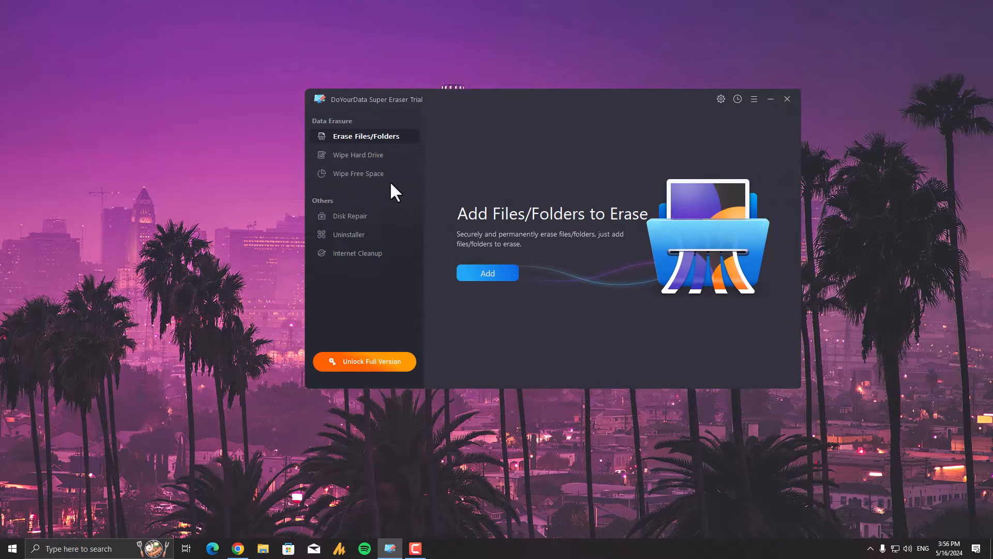
click(351, 233)
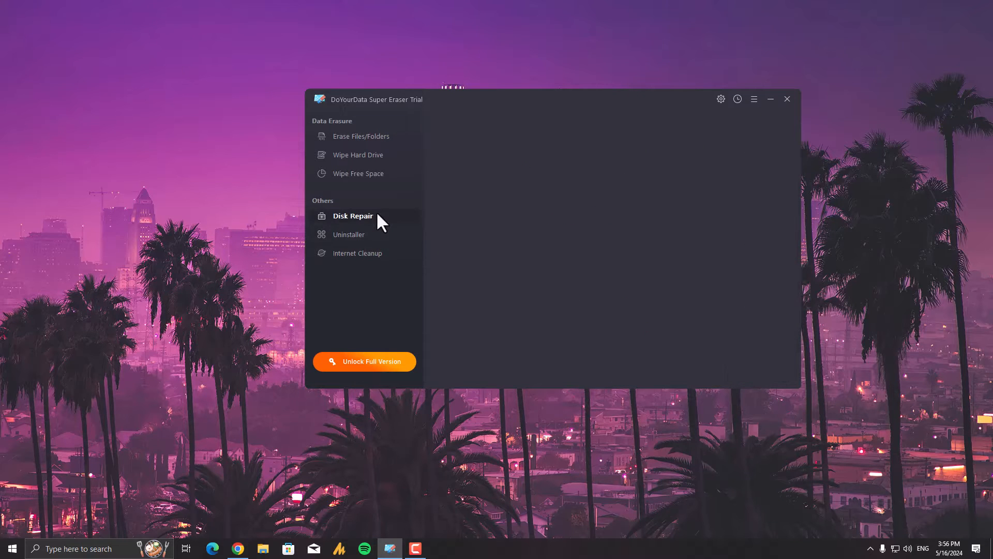
click(353, 215)
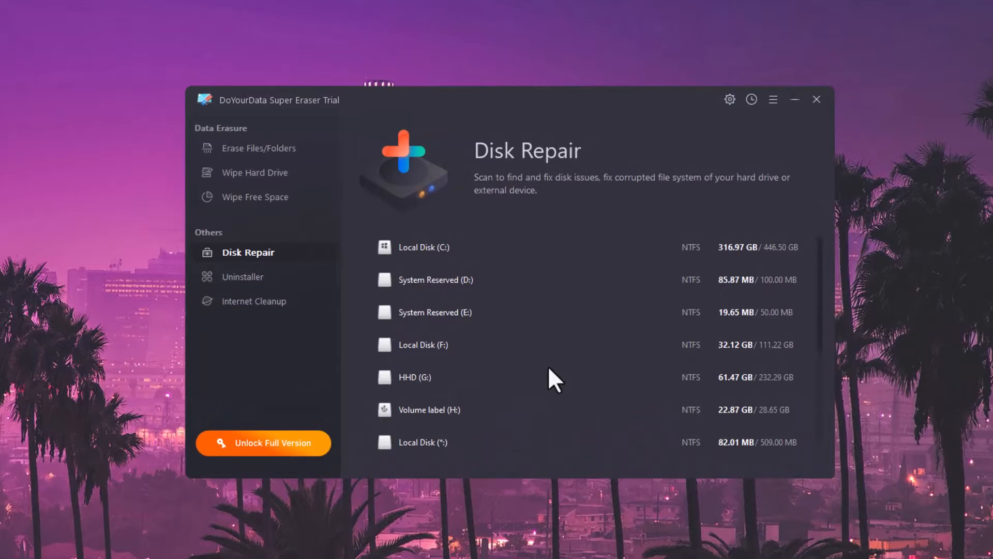
click(241, 284)
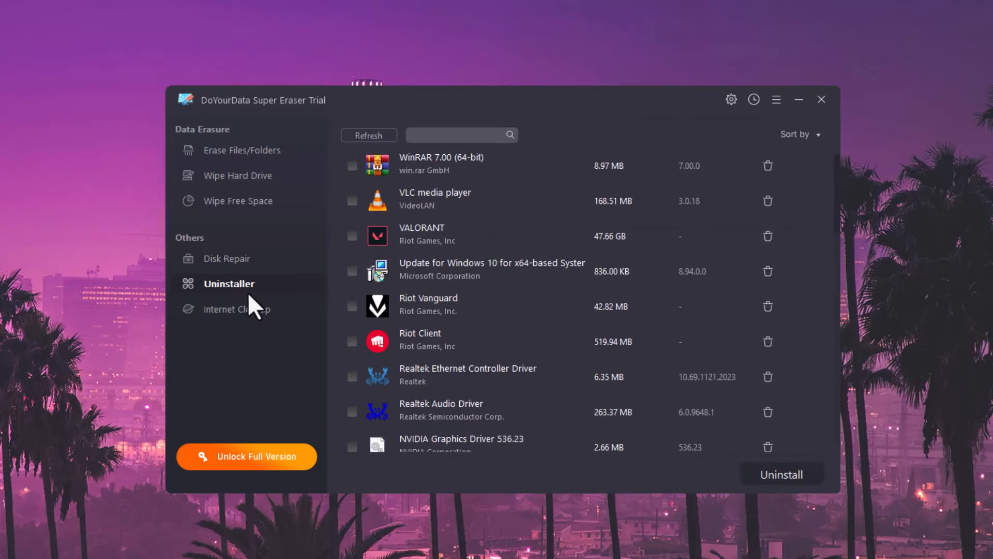
- Uninstall Riot Vanguard completely and run Deep Clean to list its leftovers
click(351, 307)
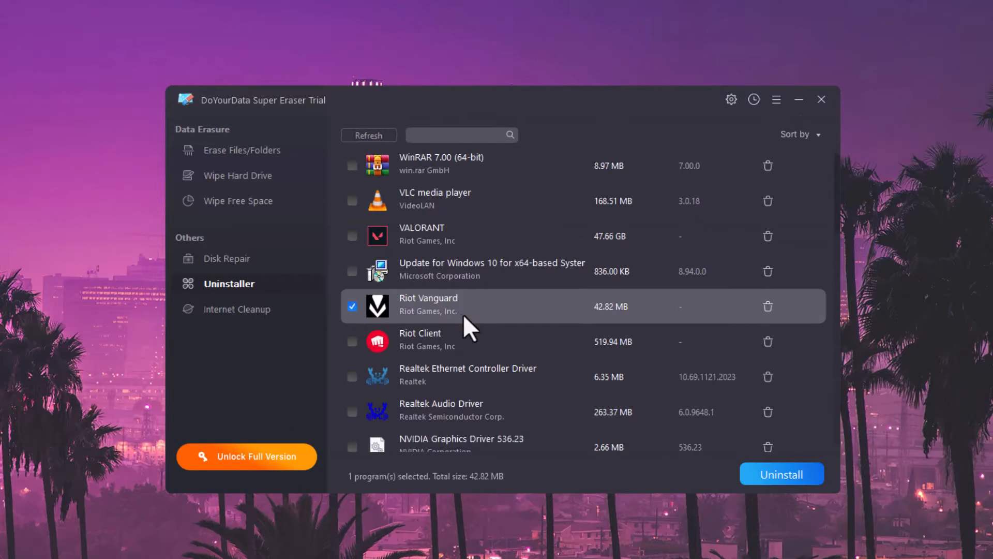
mouse_move(786, 390)
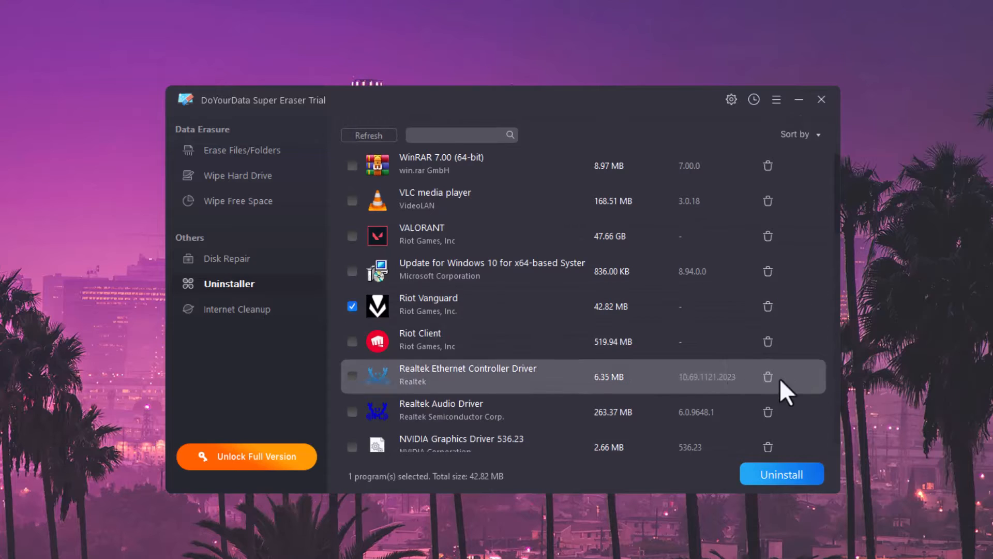
click(781, 473)
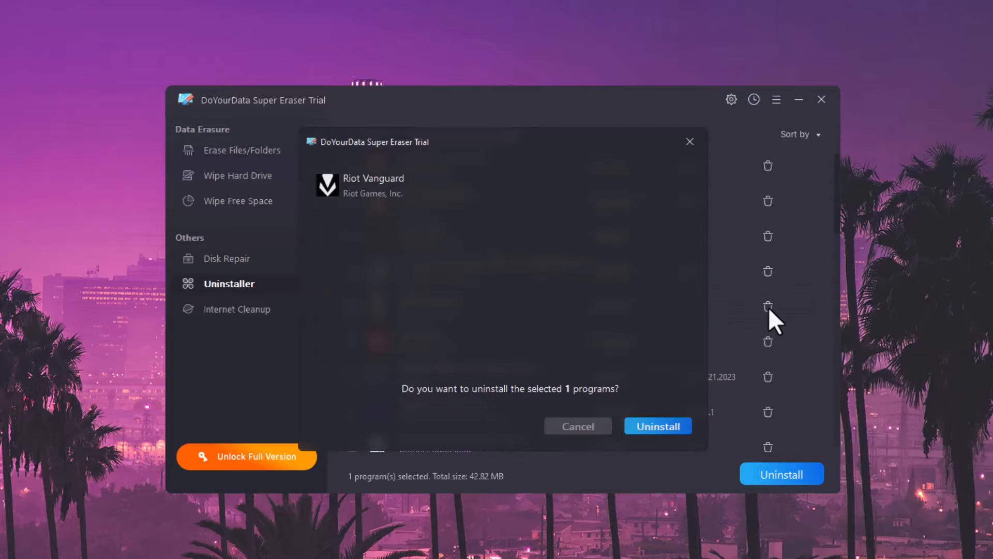
click(657, 425)
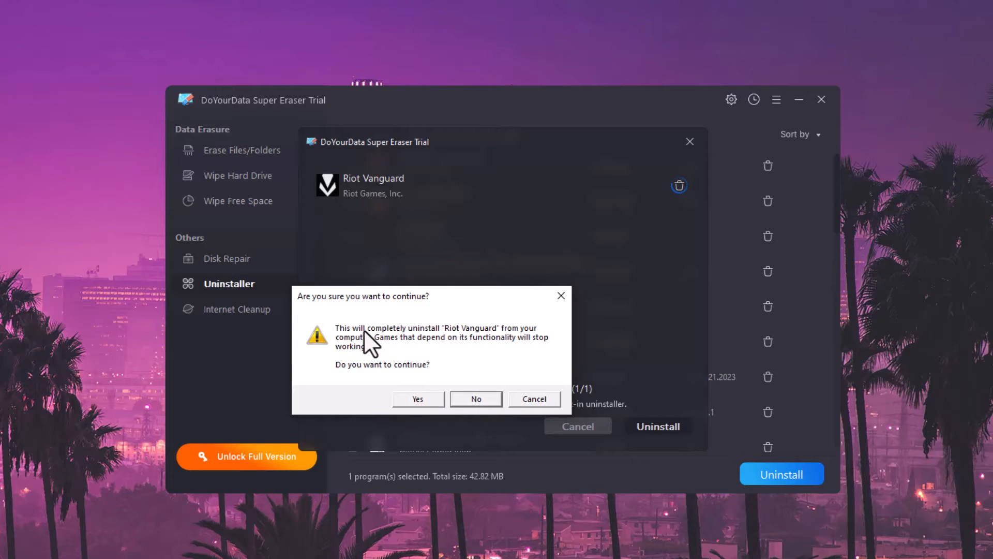
mouse_move(423, 423)
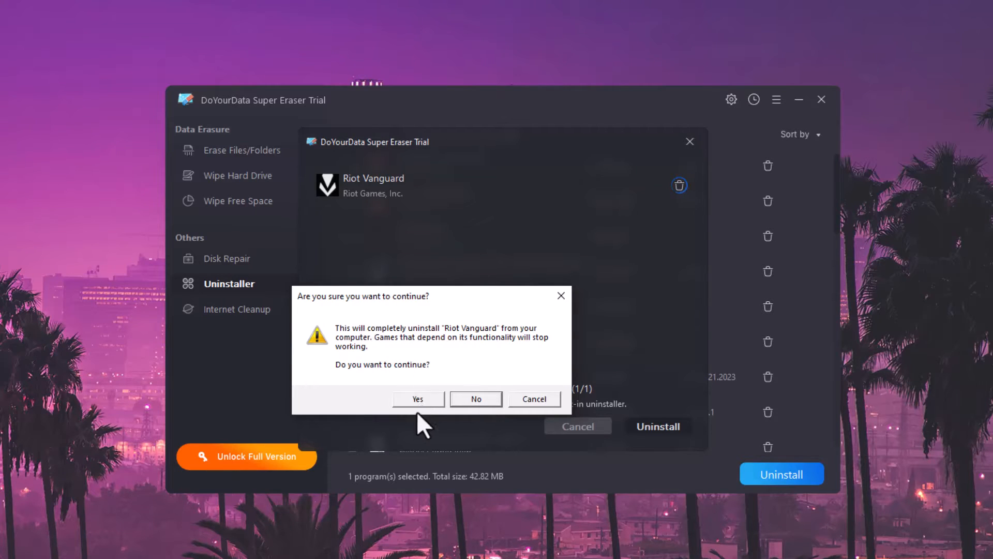
click(416, 399)
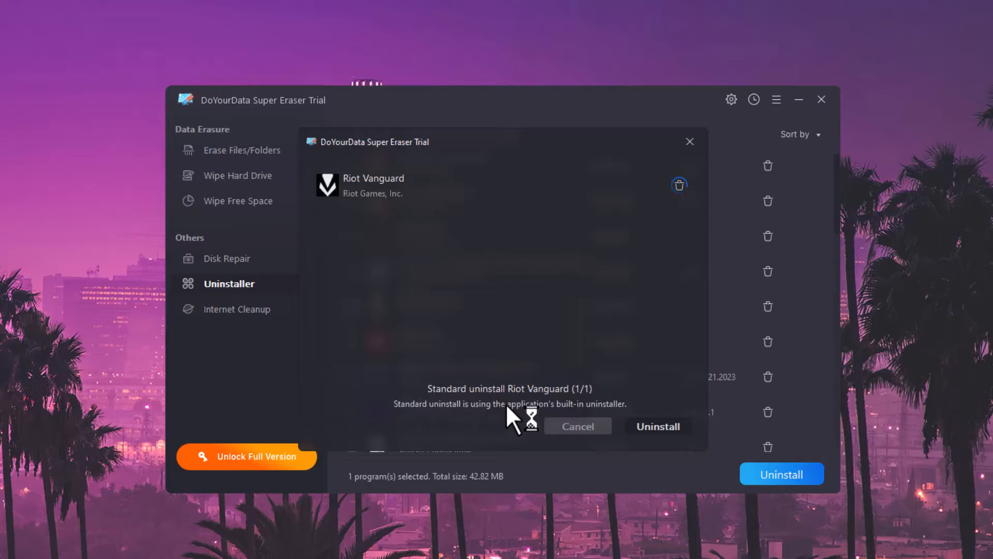
click(657, 425)
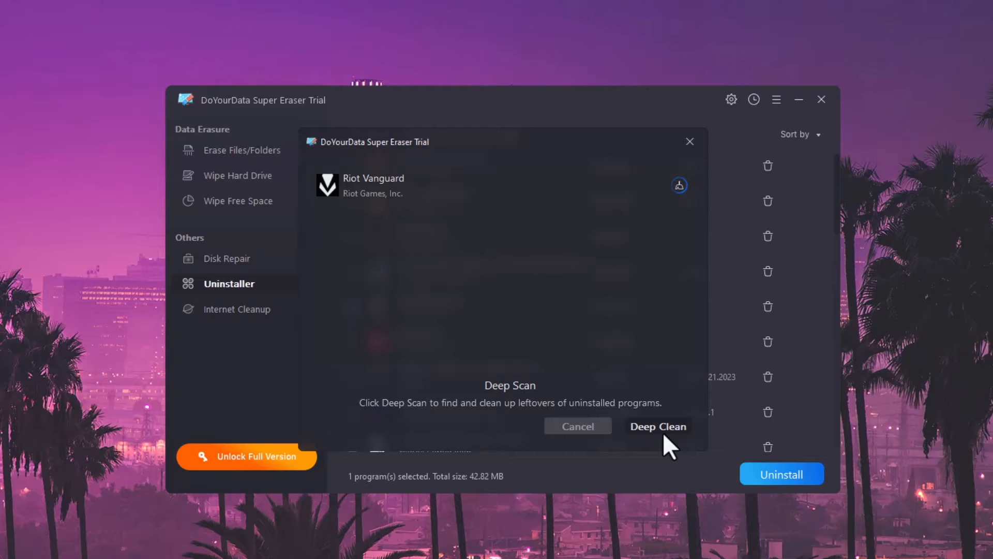
click(657, 425)
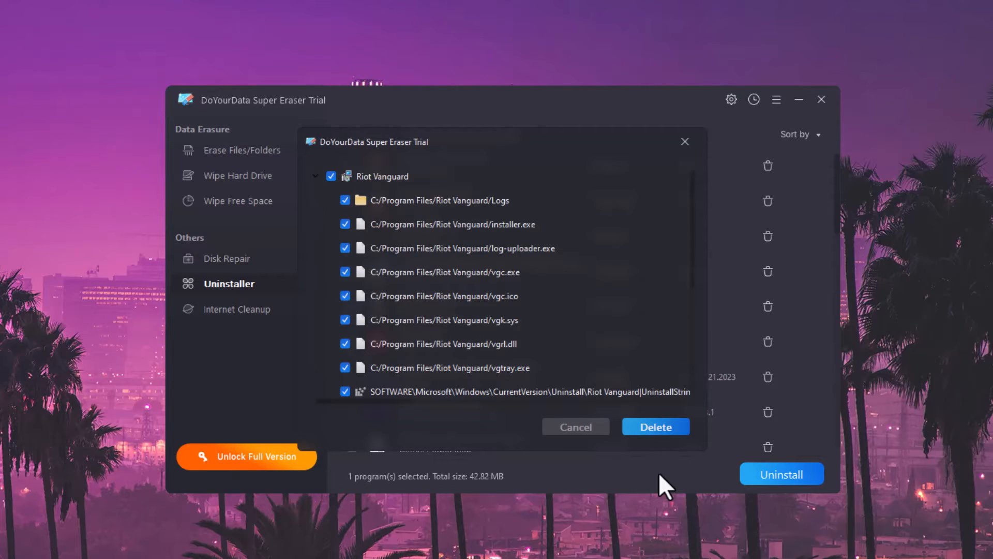
mouse_move(579, 323)
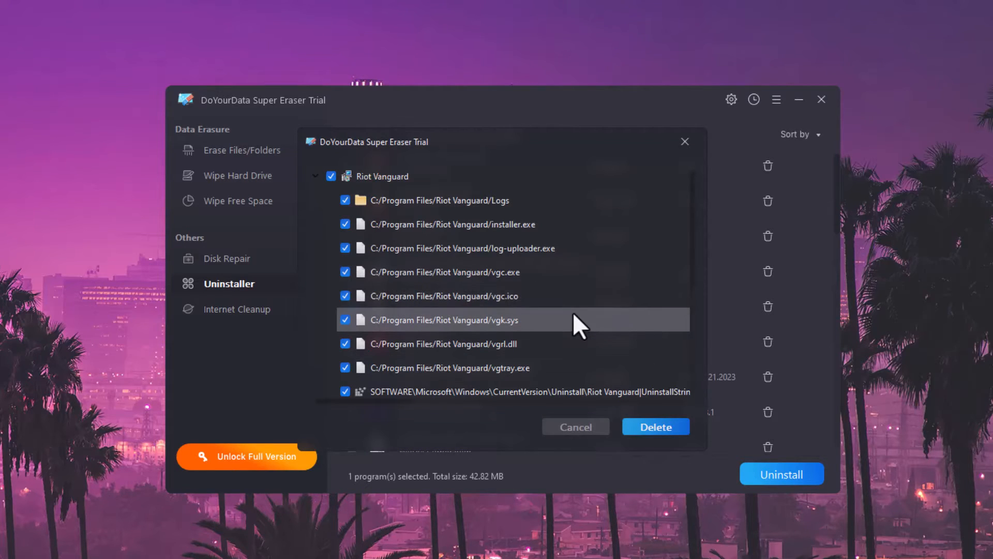
mouse_move(583, 335)
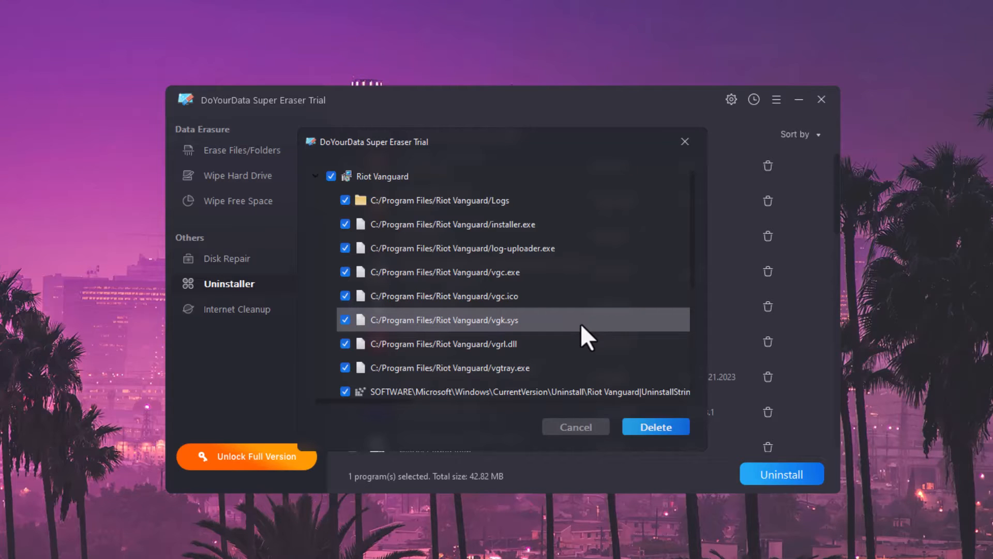
- Delete all checked Vanguard leftover files and registry entries and dismiss Uninstall Completed
scroll(down, 3)
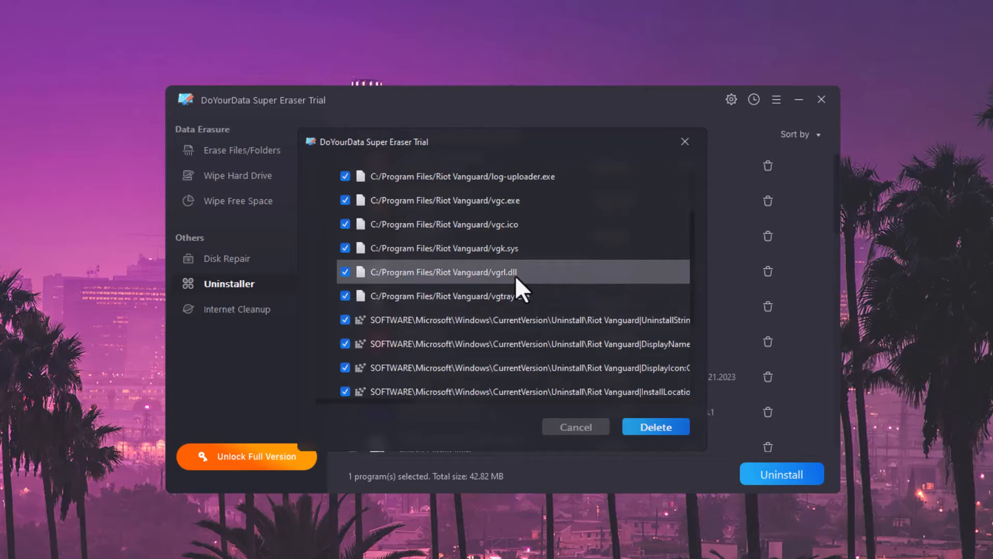
scroll(down, 3)
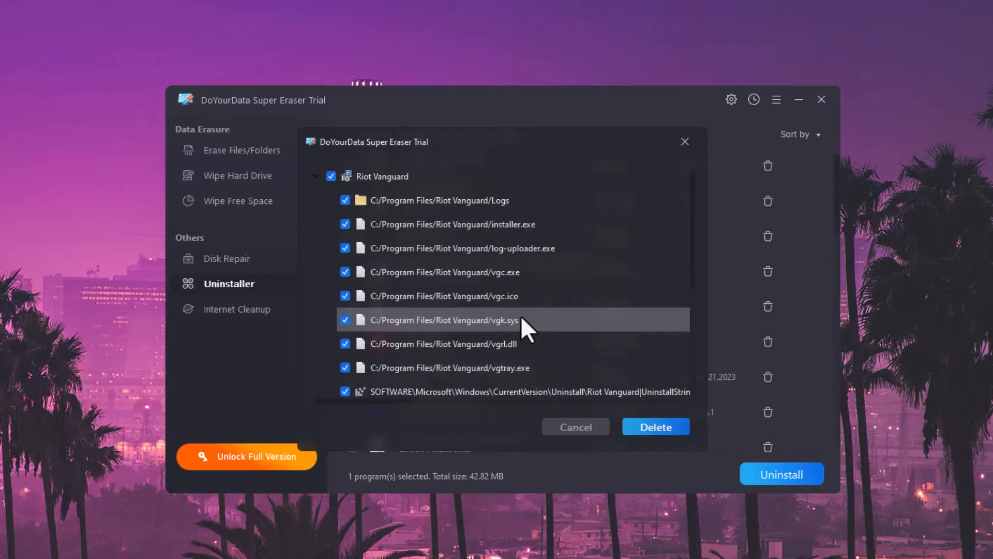
mouse_move(415, 229)
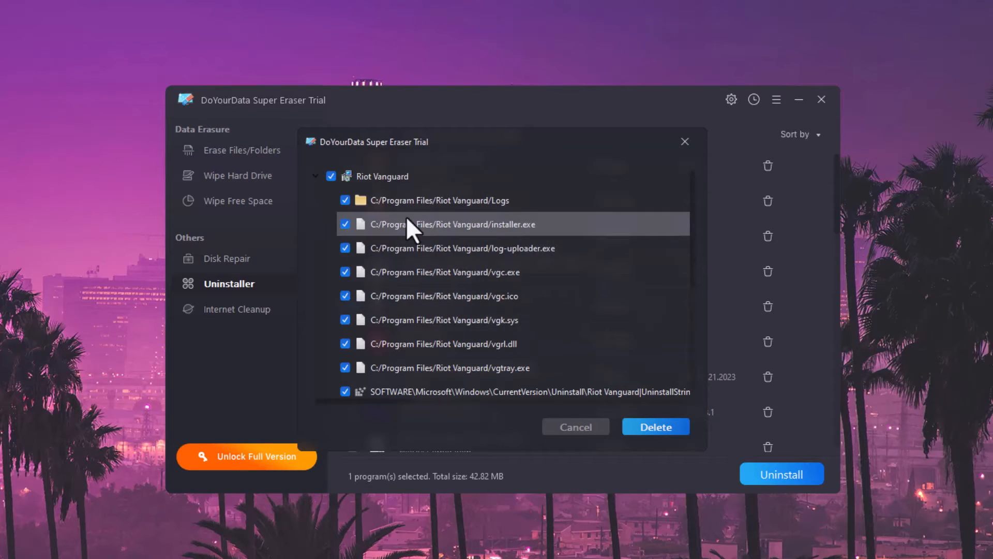
mouse_move(412, 368)
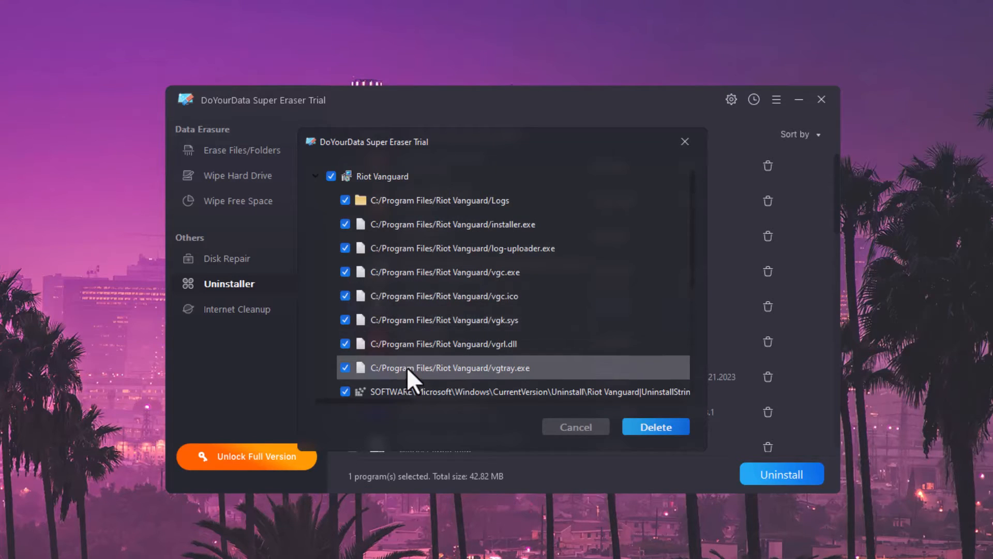
scroll(down, 3)
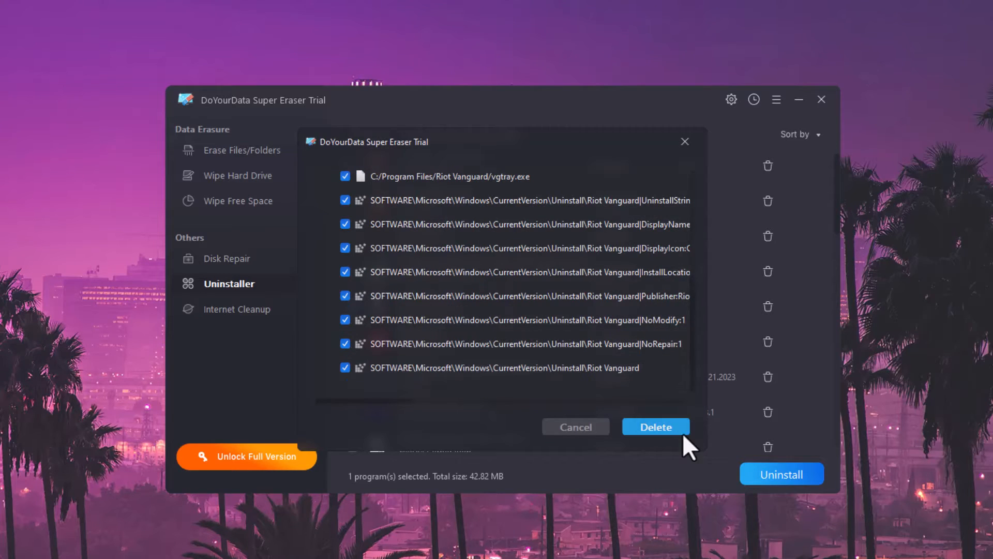
click(654, 426)
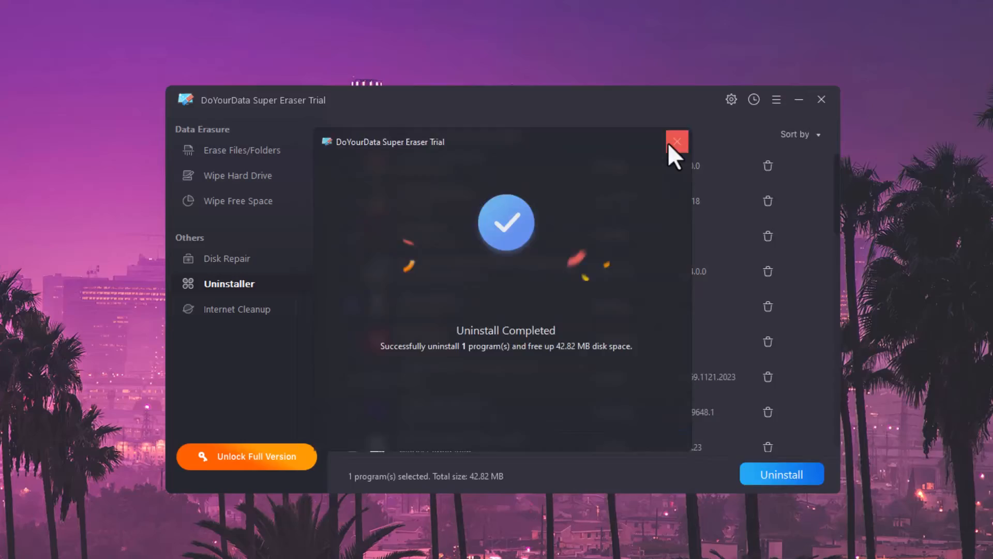
click(676, 142)
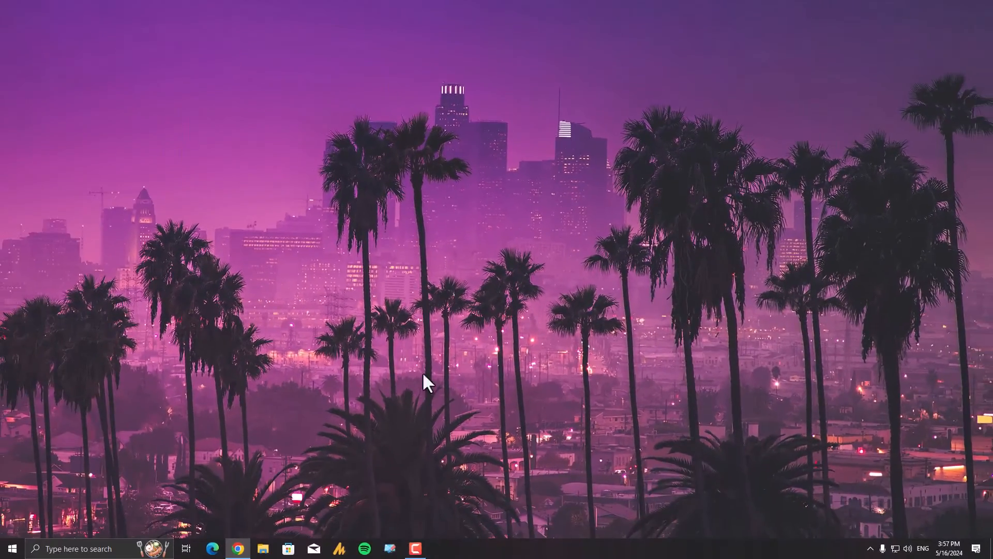
- Delete vgkbootstatus.dat from C:\Windows, granting administrator permission
click(262, 548)
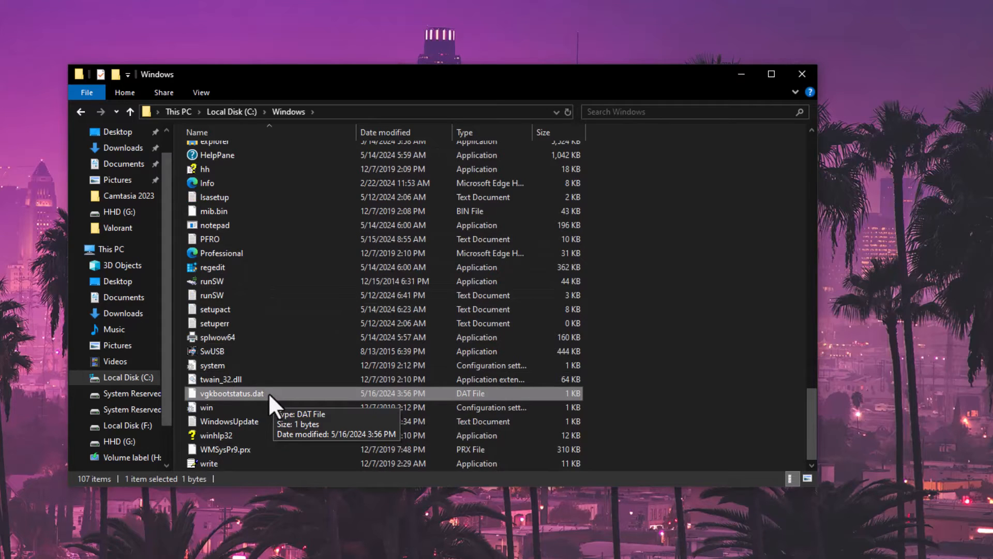
key(Delete)
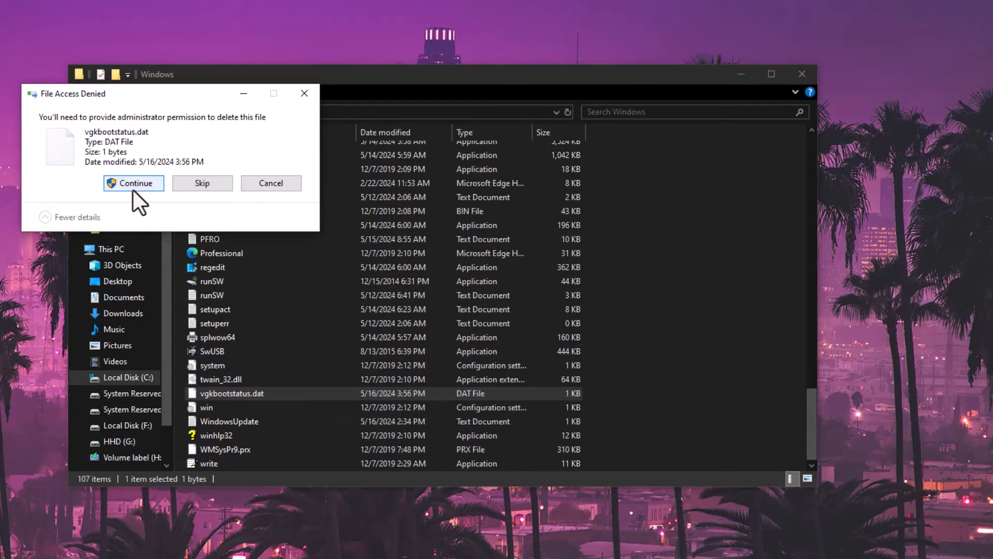
click(133, 183)
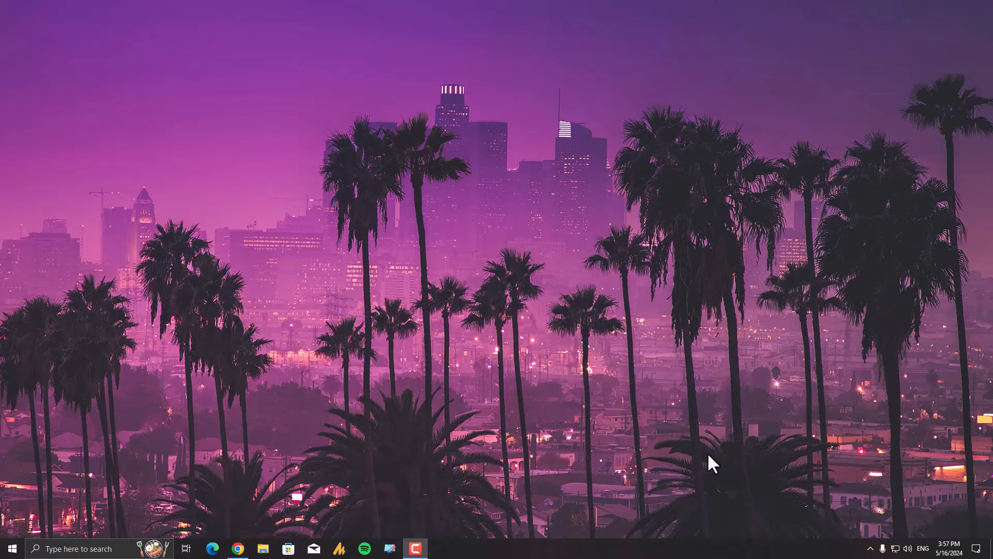
mouse_move(284, 233)
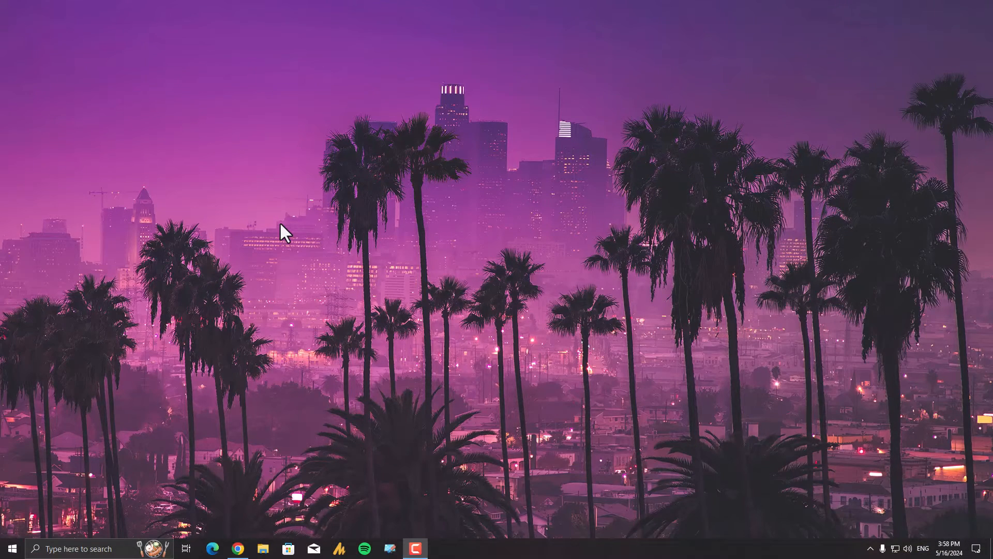
- Launch the Riot Client, which shows VALORANT needing an update and Vanguard
click(13, 549)
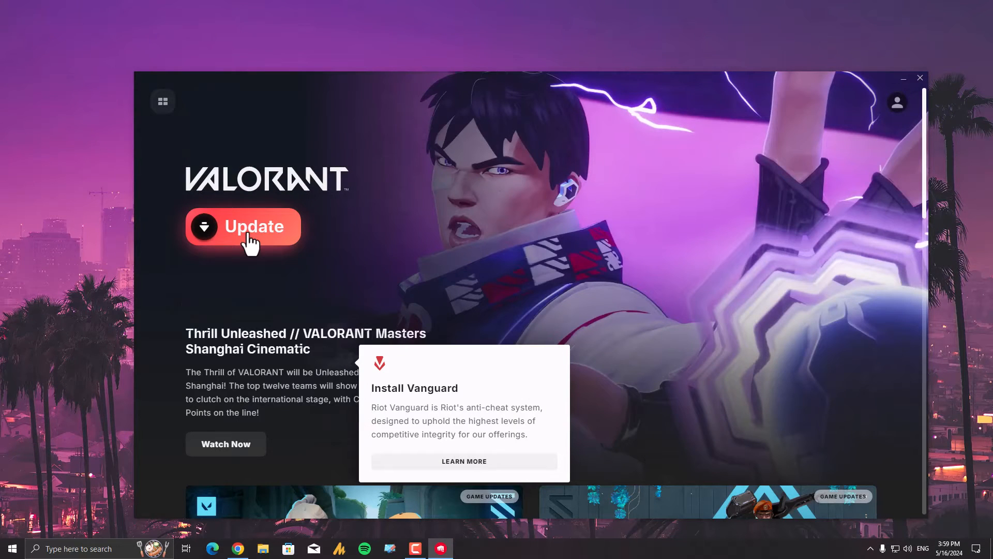
- Update VALORANT so Vanguard reinstalls, until Play reports a restart is required
click(242, 227)
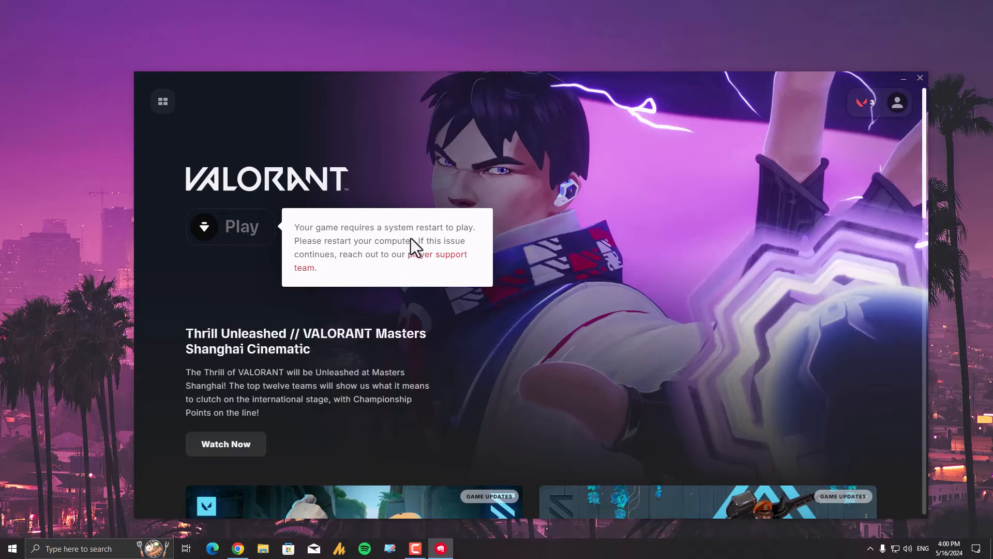
mouse_move(373, 261)
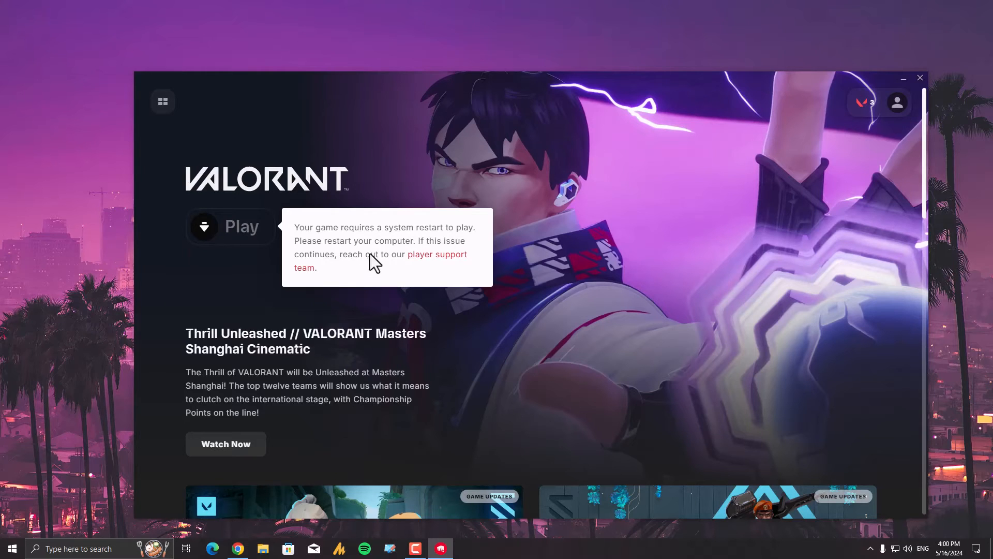
mouse_move(359, 272)
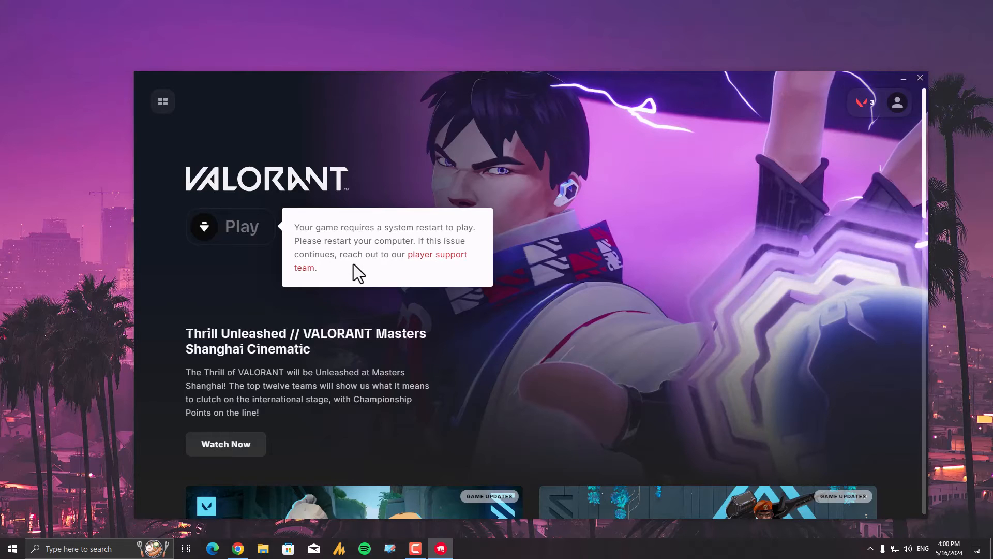
mouse_move(332, 111)
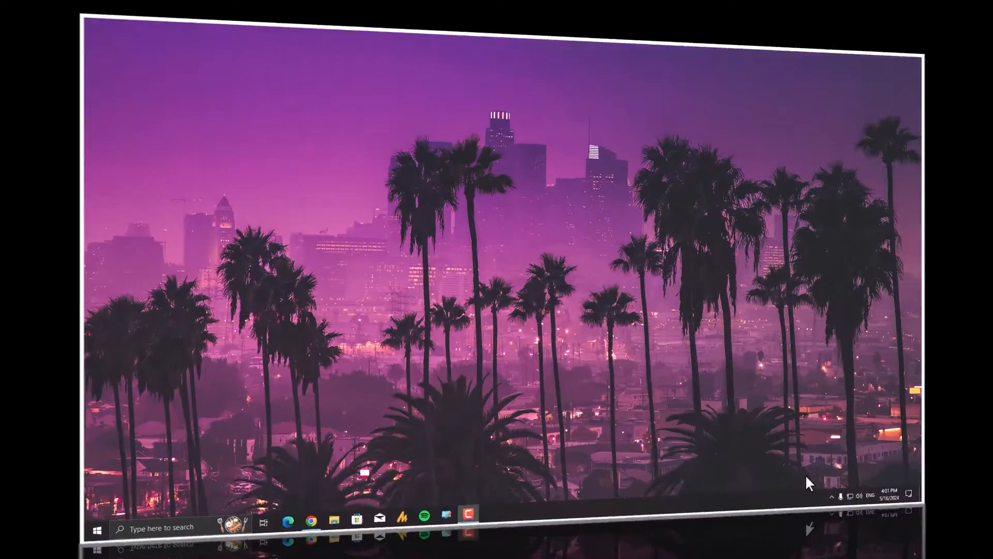
- Restart the computer from the Start menu power options and return to the desktop
click(96, 526)
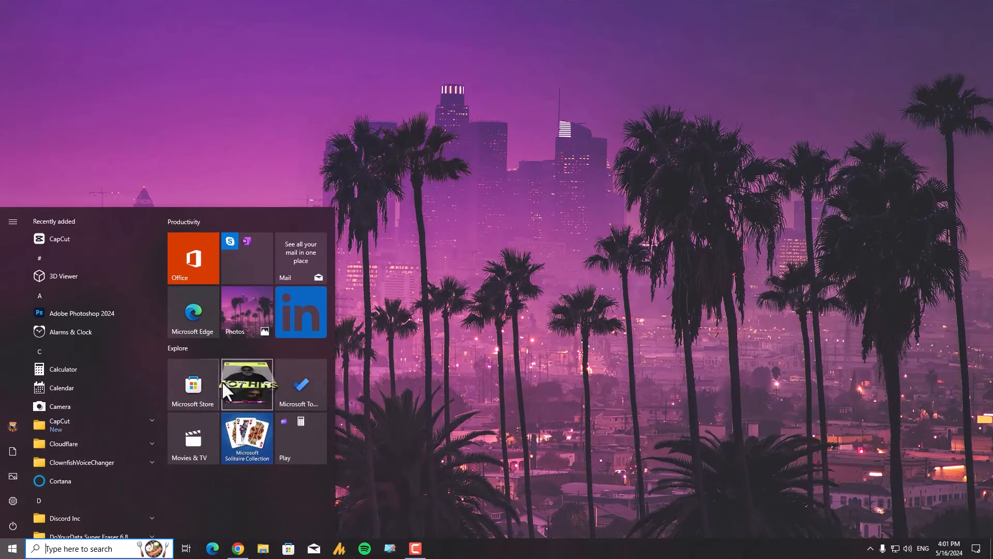
click(11, 548)
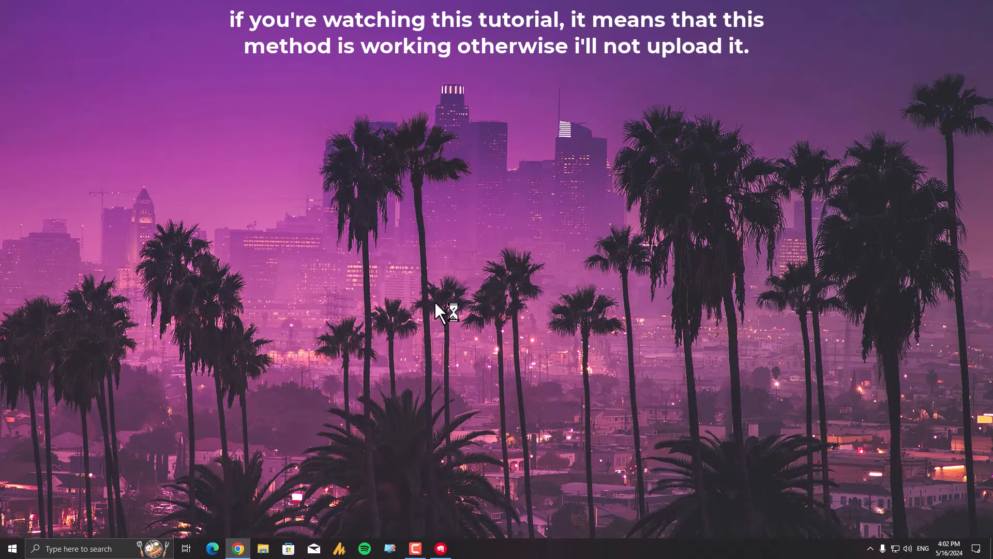
click(870, 548)
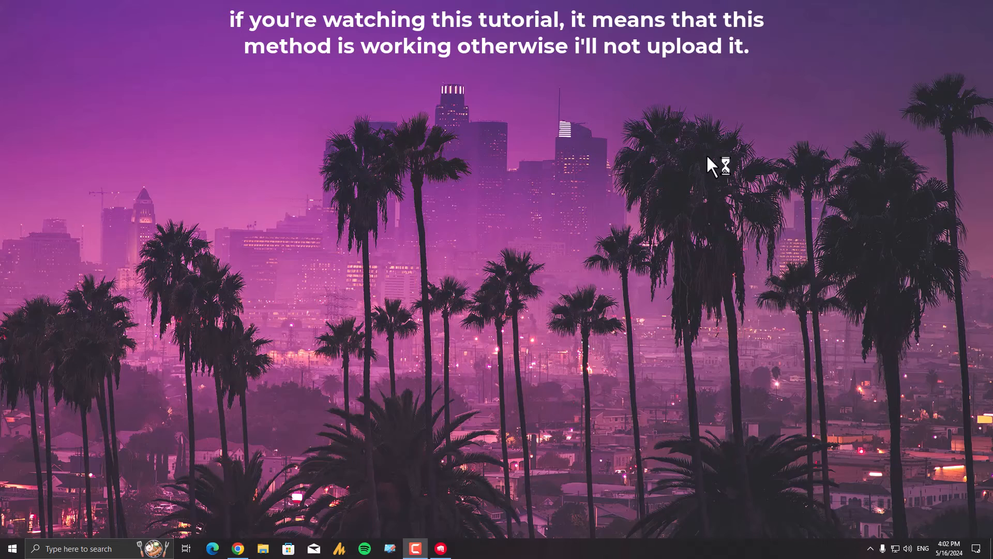
mouse_move(700, 171)
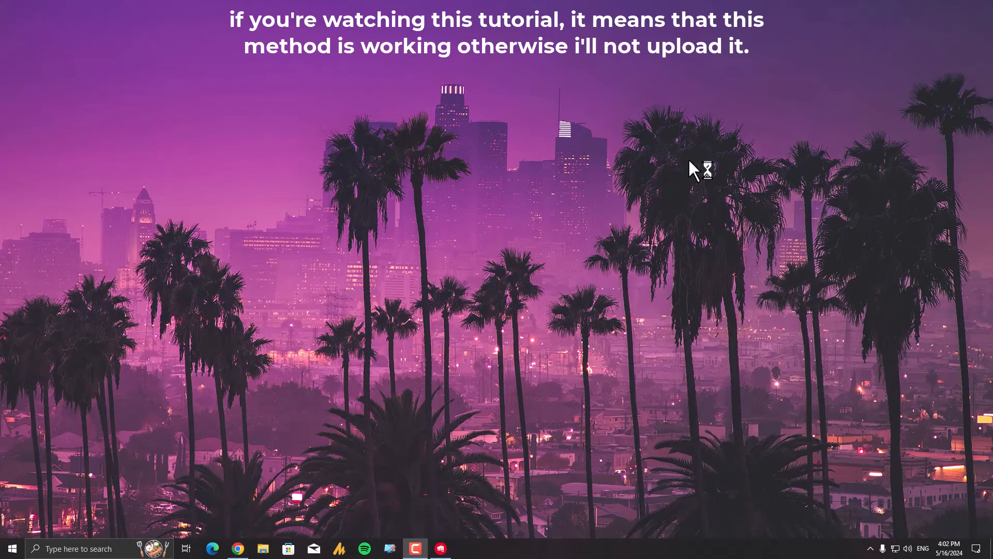